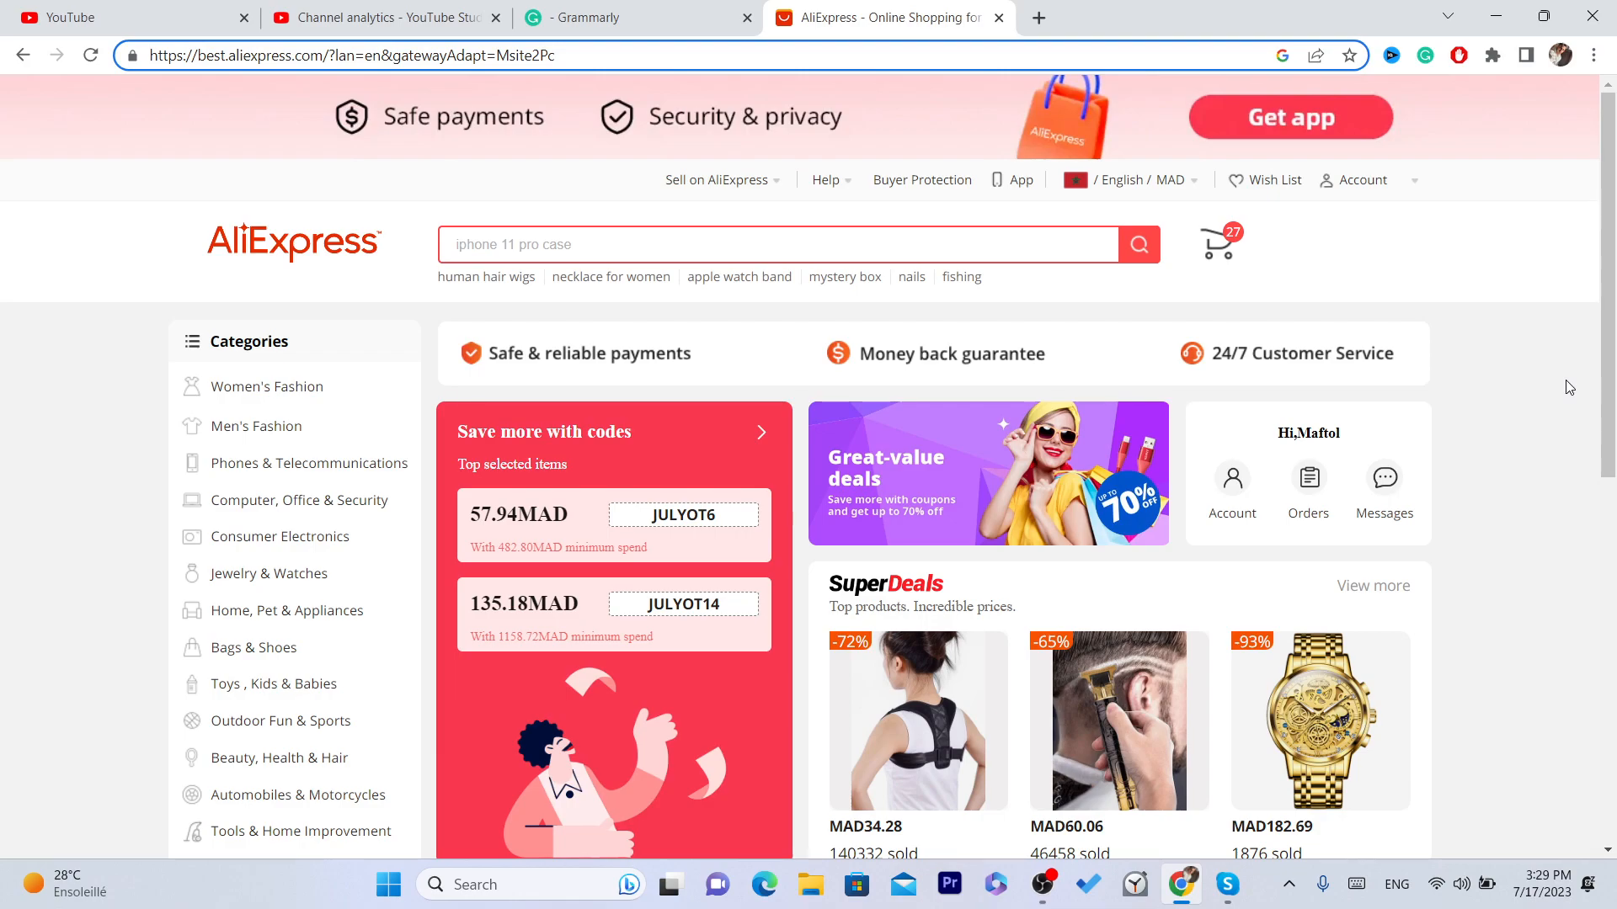
mouse_move(1458, 362)
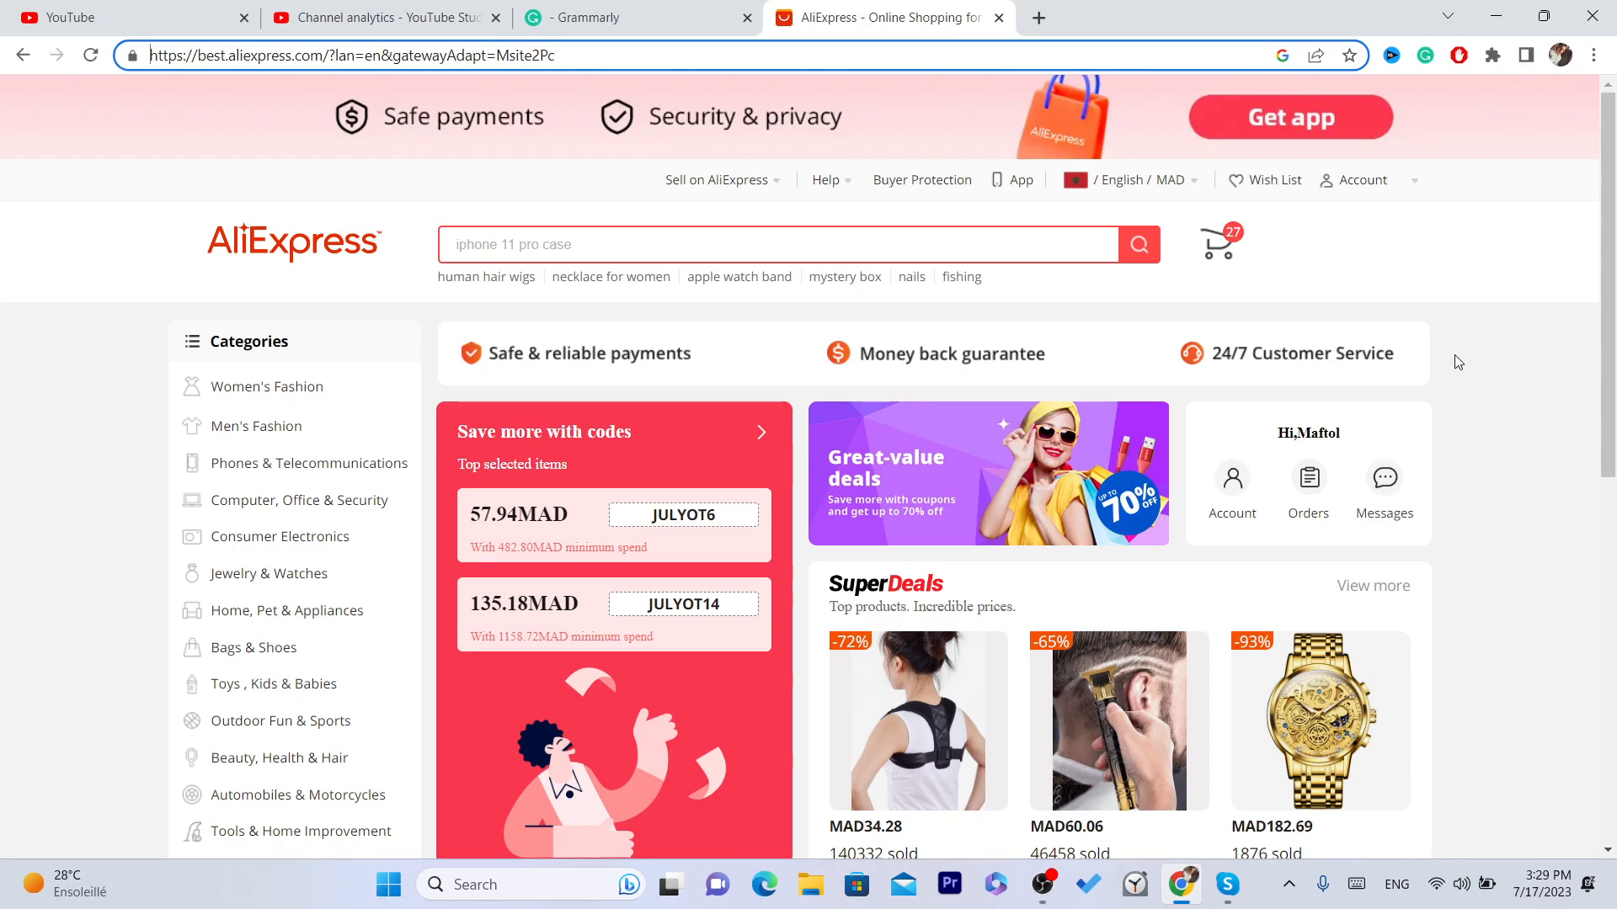
Step: Open My Orders from the Account menu to reach the account sidebar
click(1362, 179)
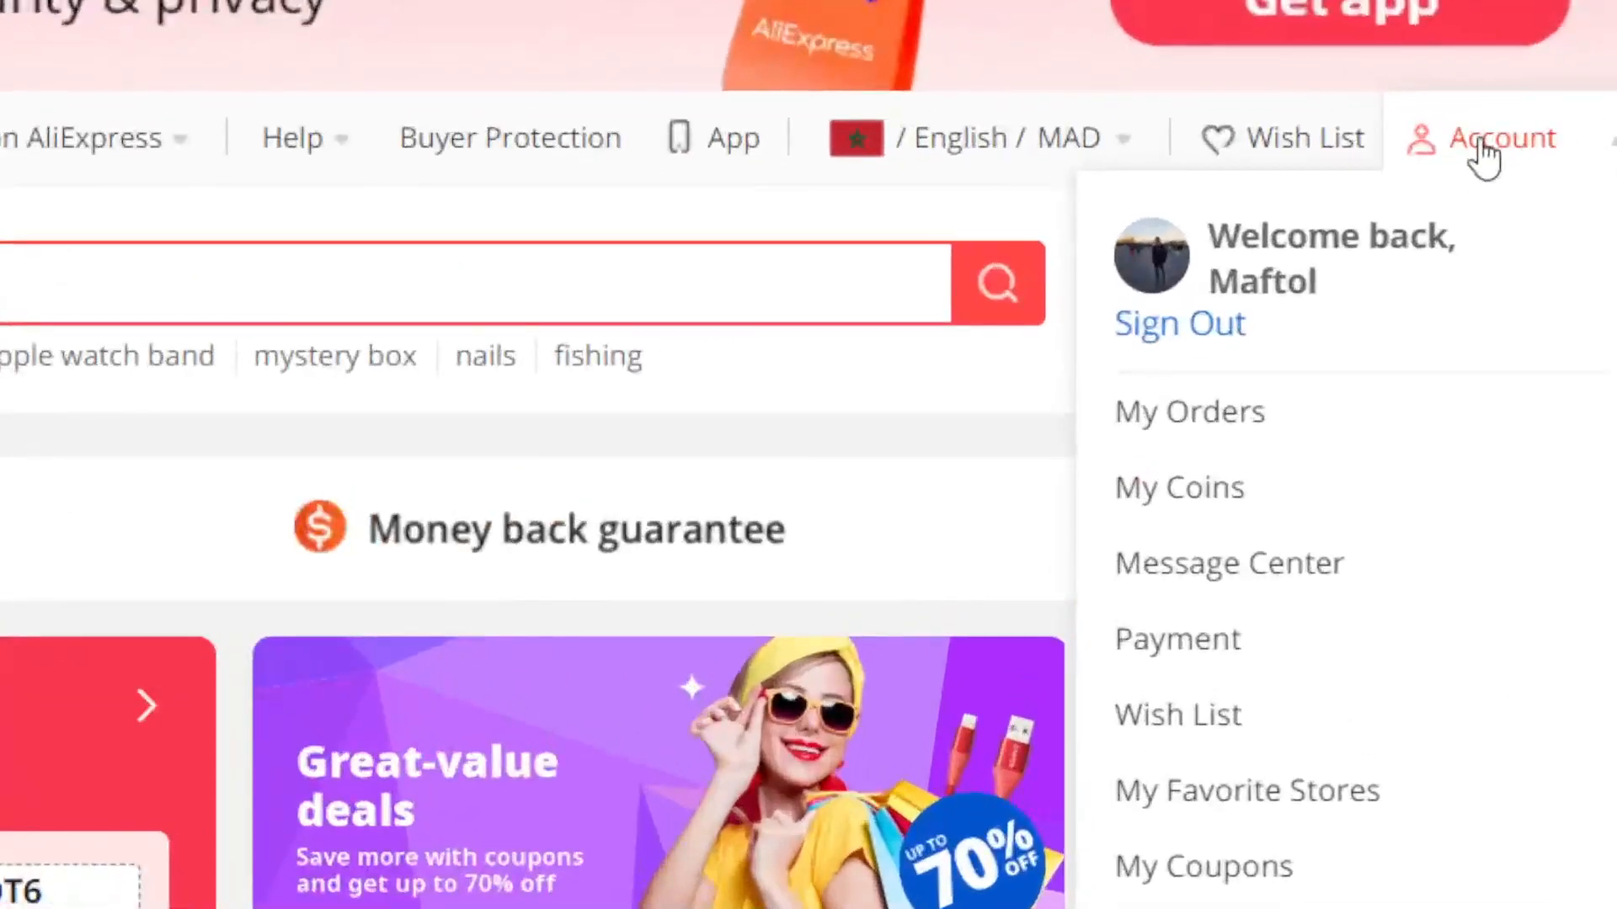
mouse_move(1157, 491)
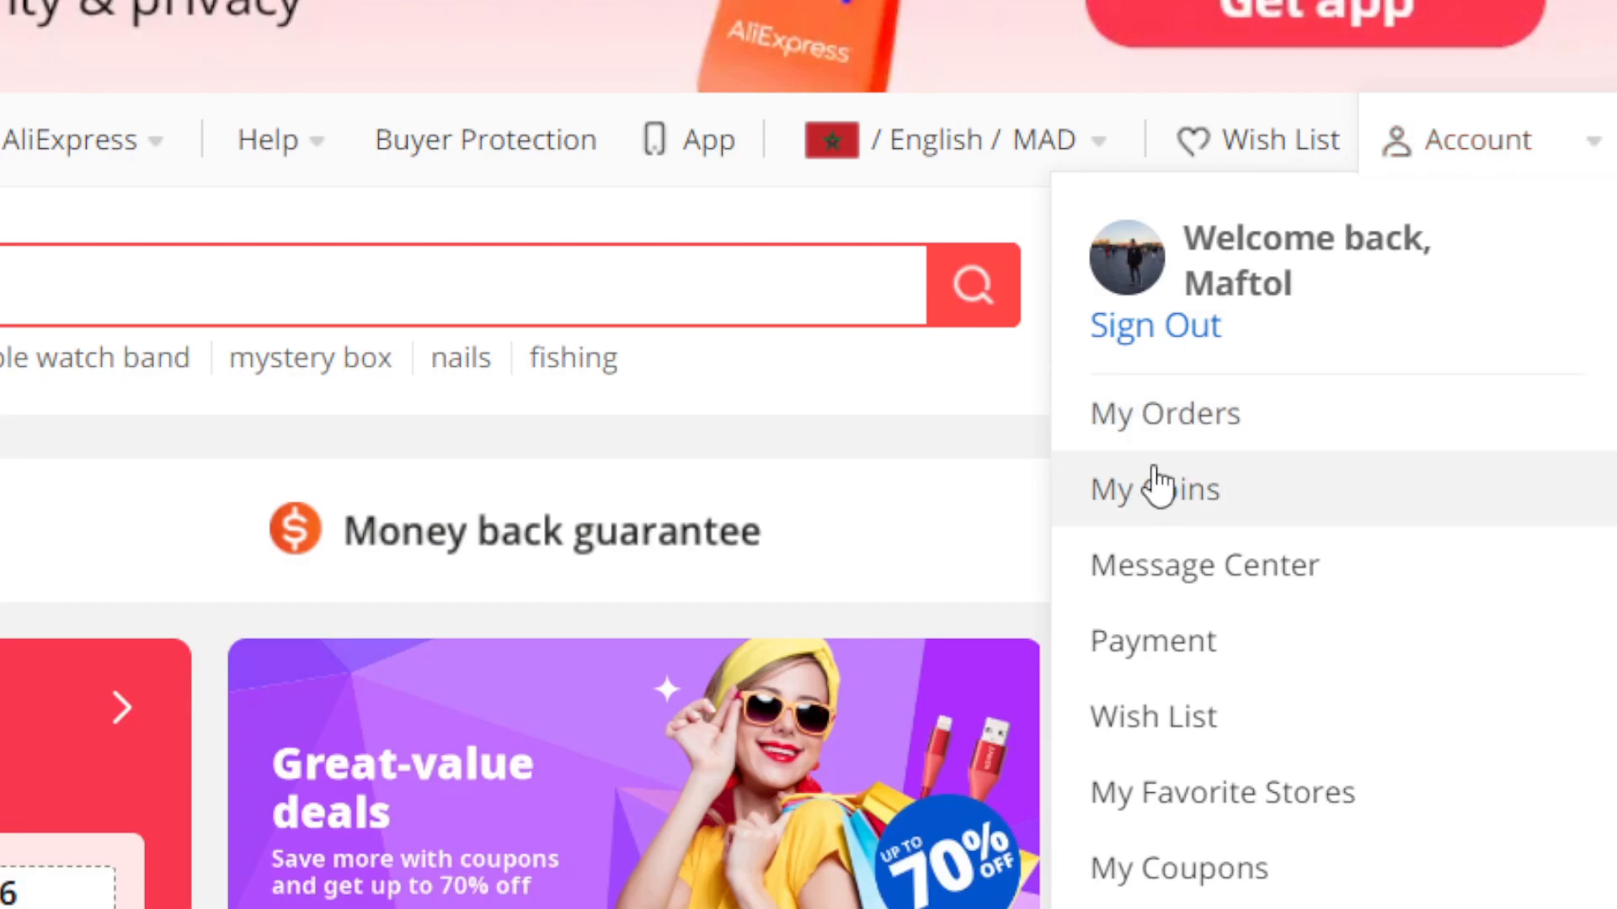
click(1163, 413)
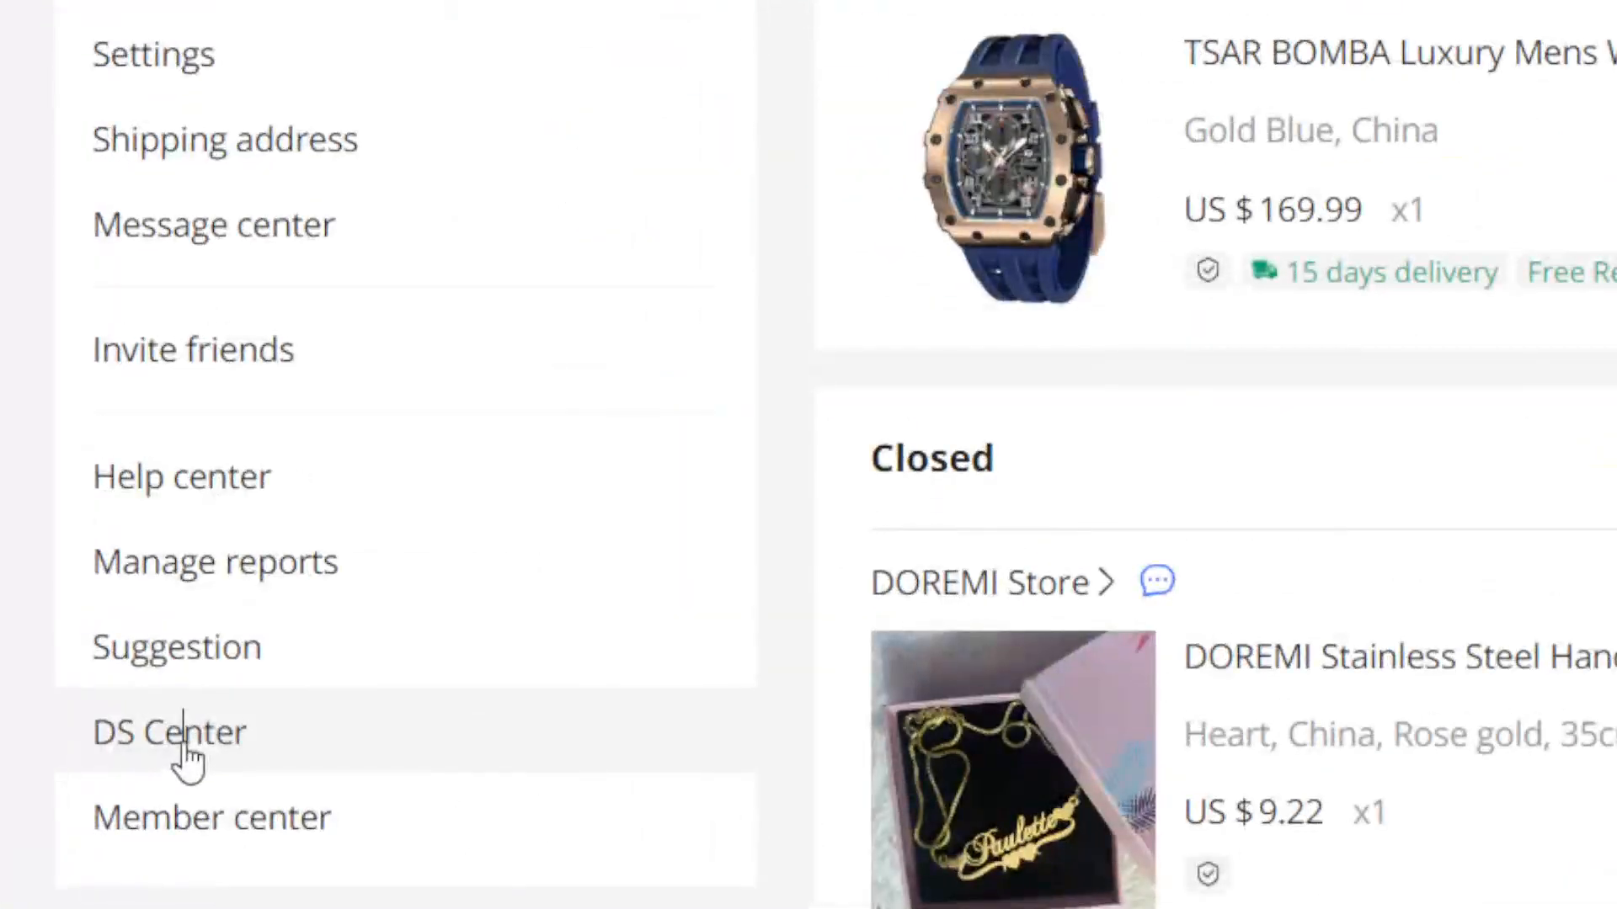
Step: Enter DS Center from the sidebar and browse the Find Products to Sell page
click(169, 732)
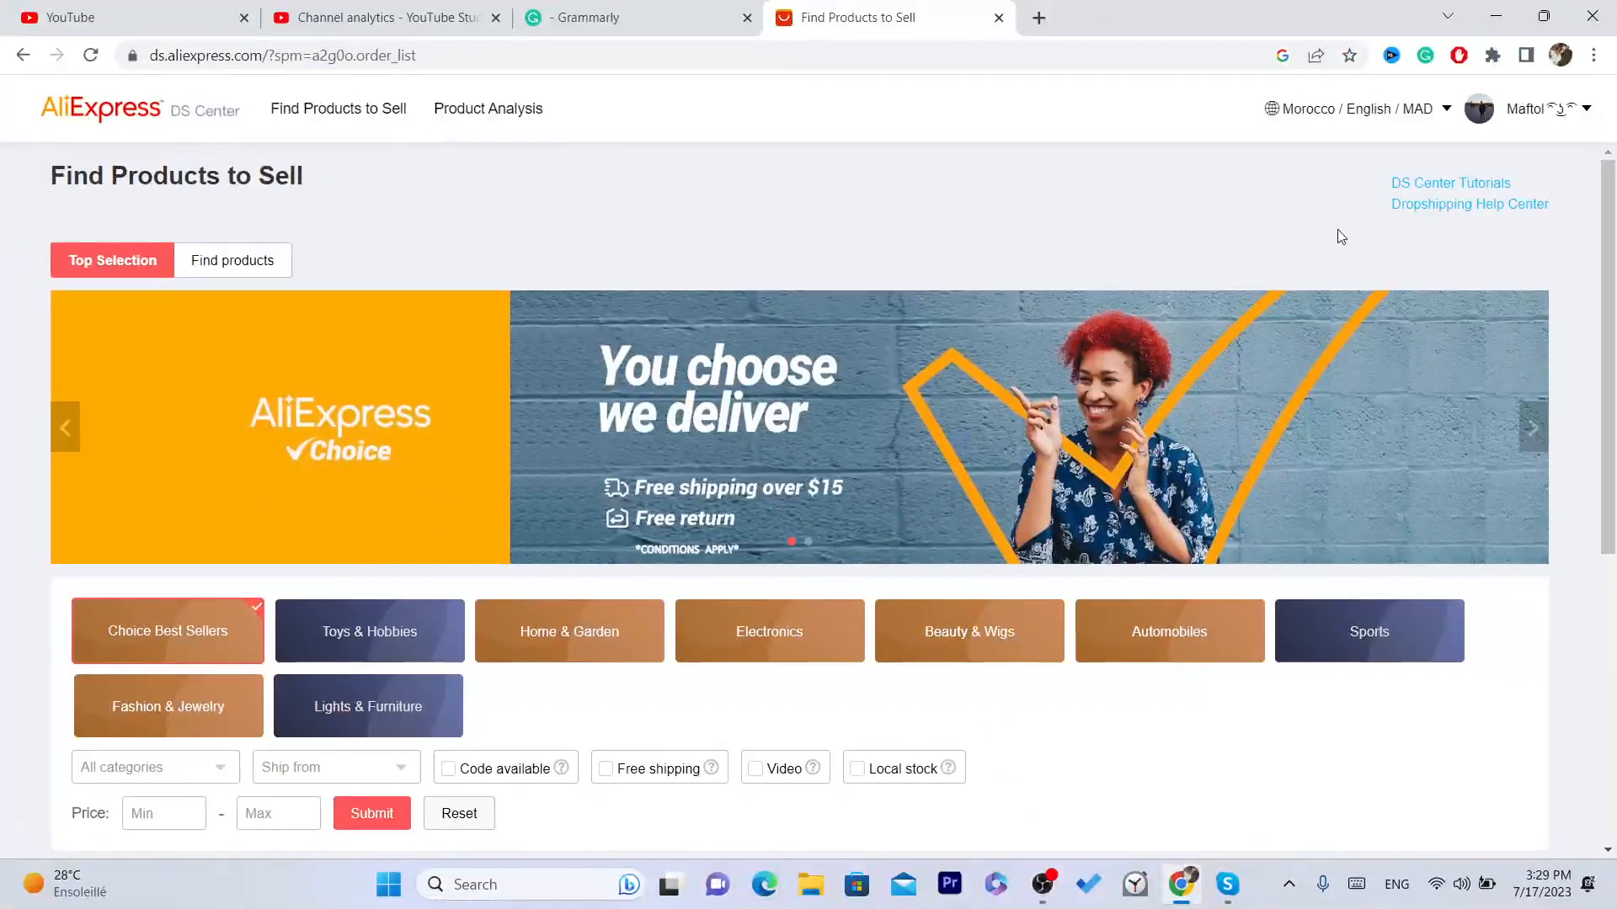
scroll(down, 3)
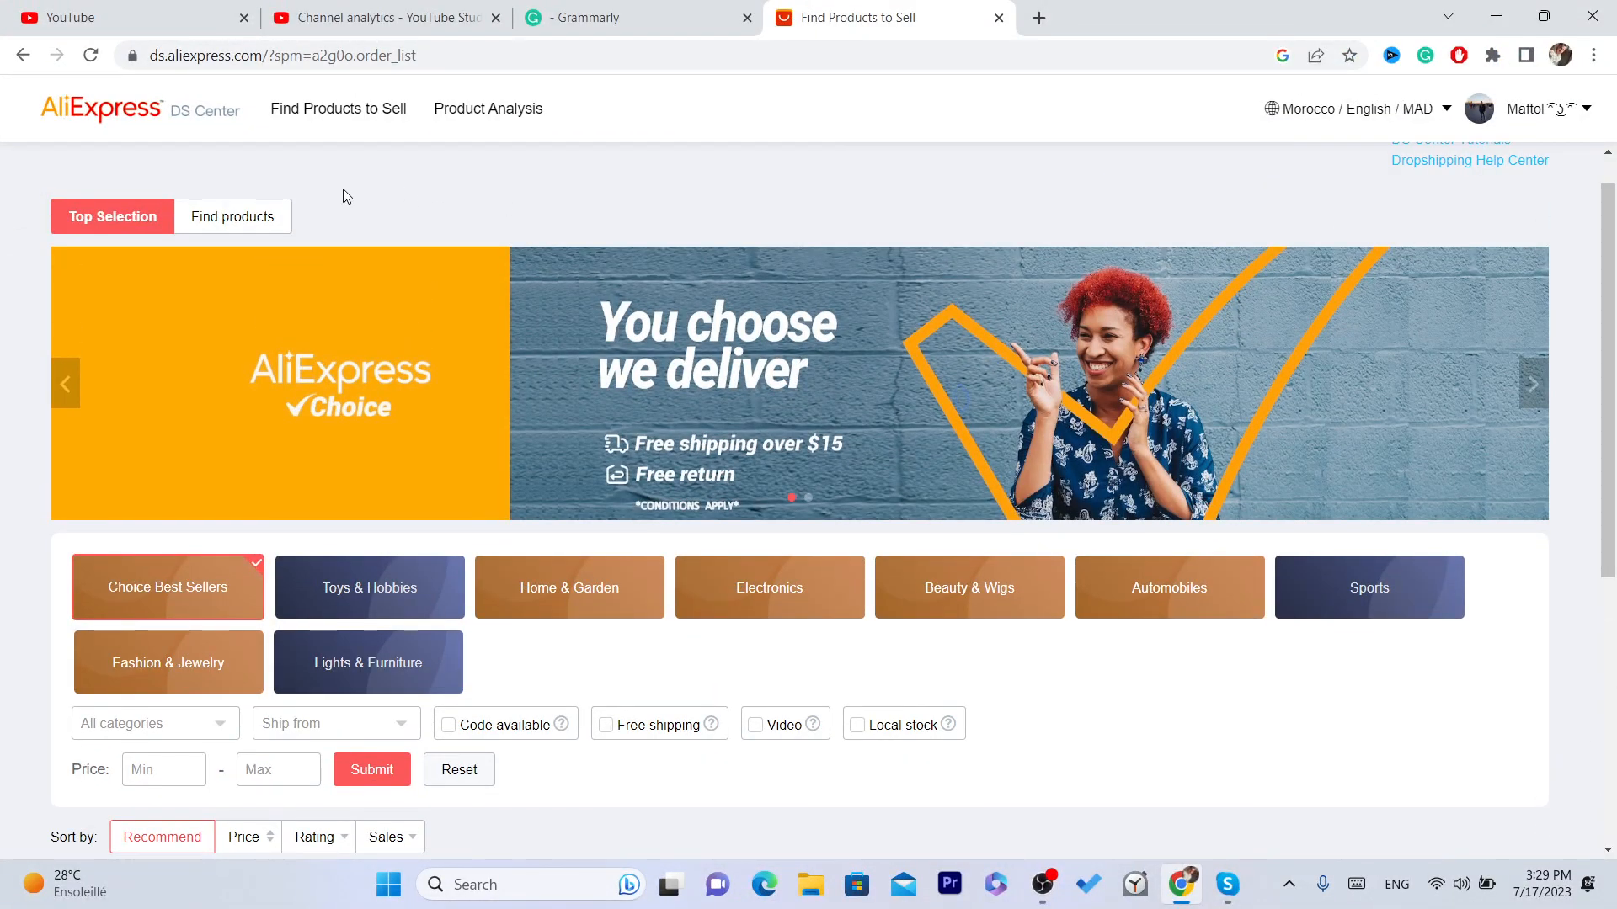
scroll(down, 3)
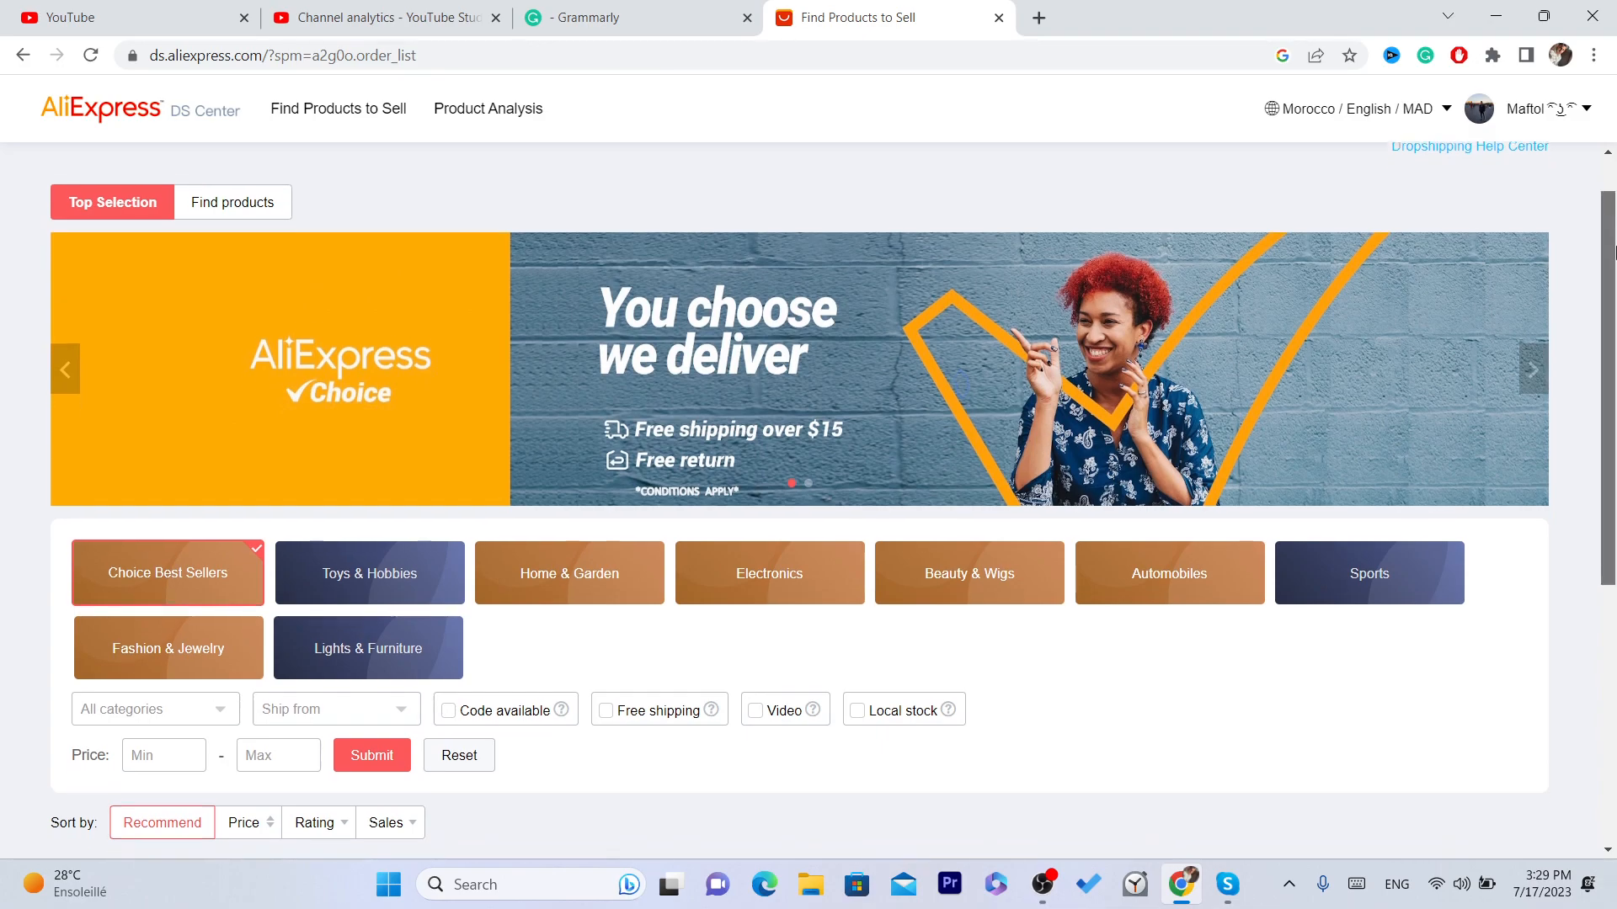
scroll(down, 3)
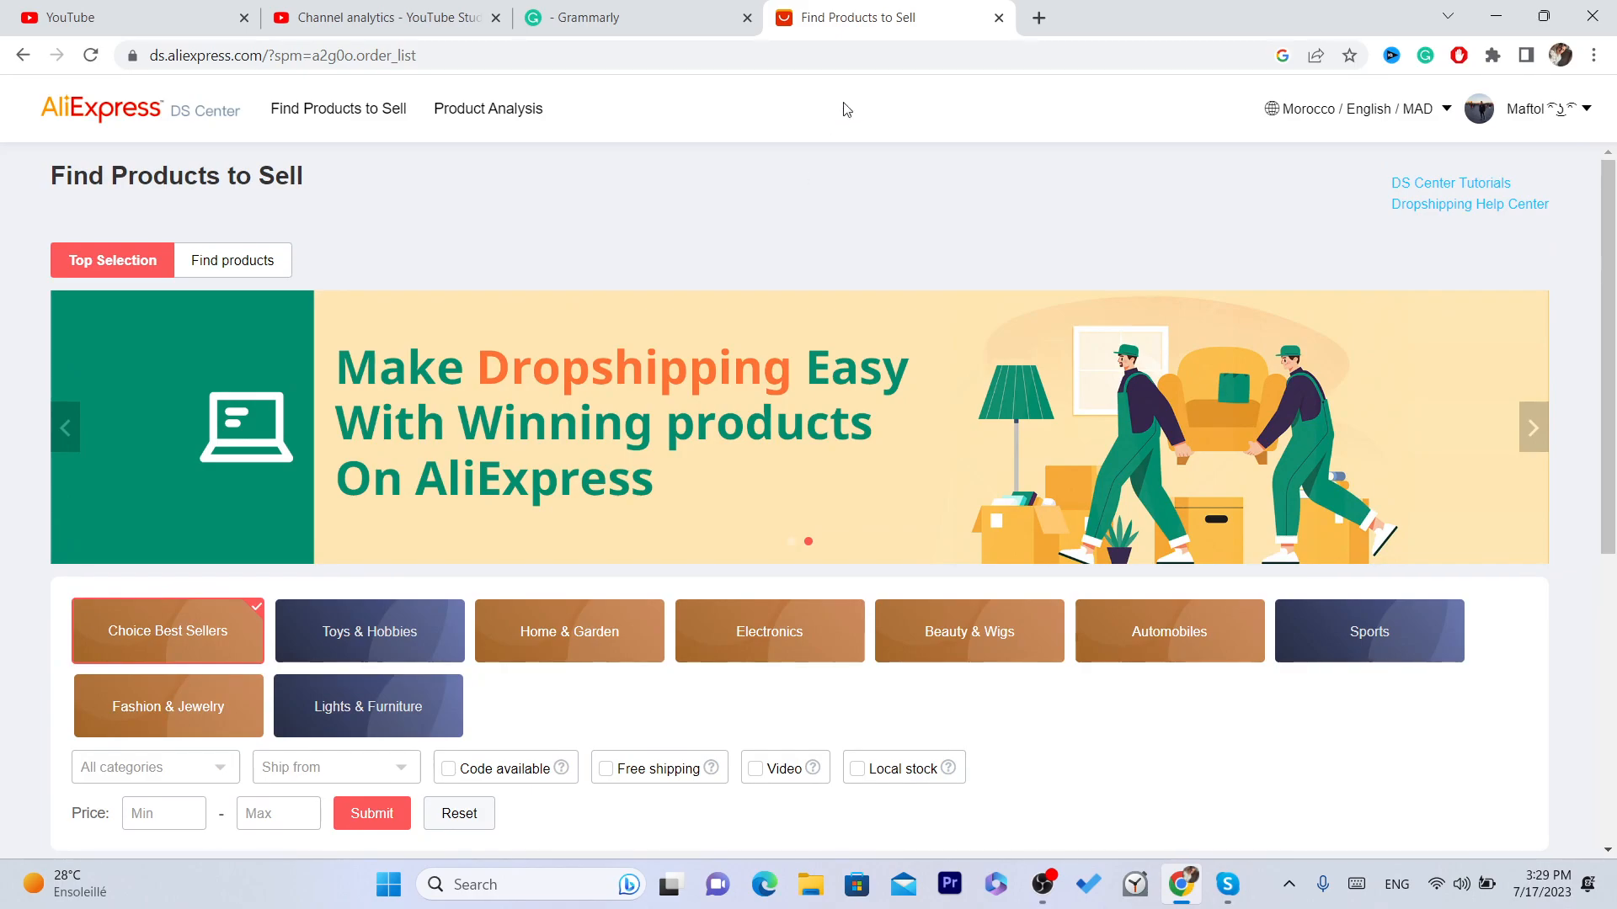
click(1039, 18)
text(ds.aliexpress.com/dscenter/web/join.htm)
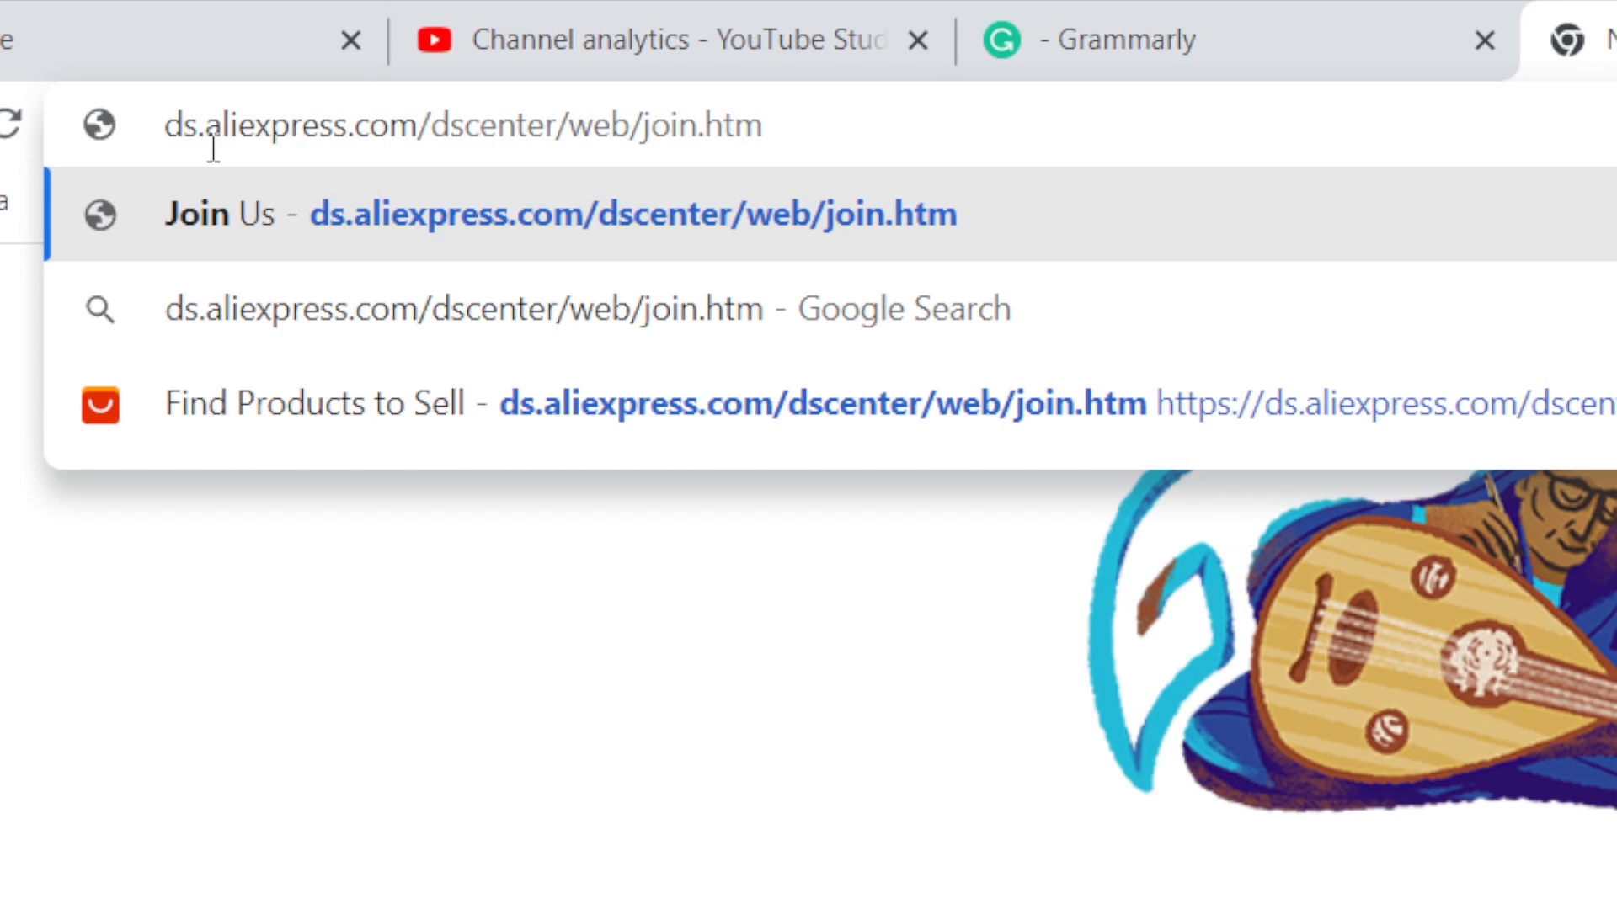
mouse_move(667, 139)
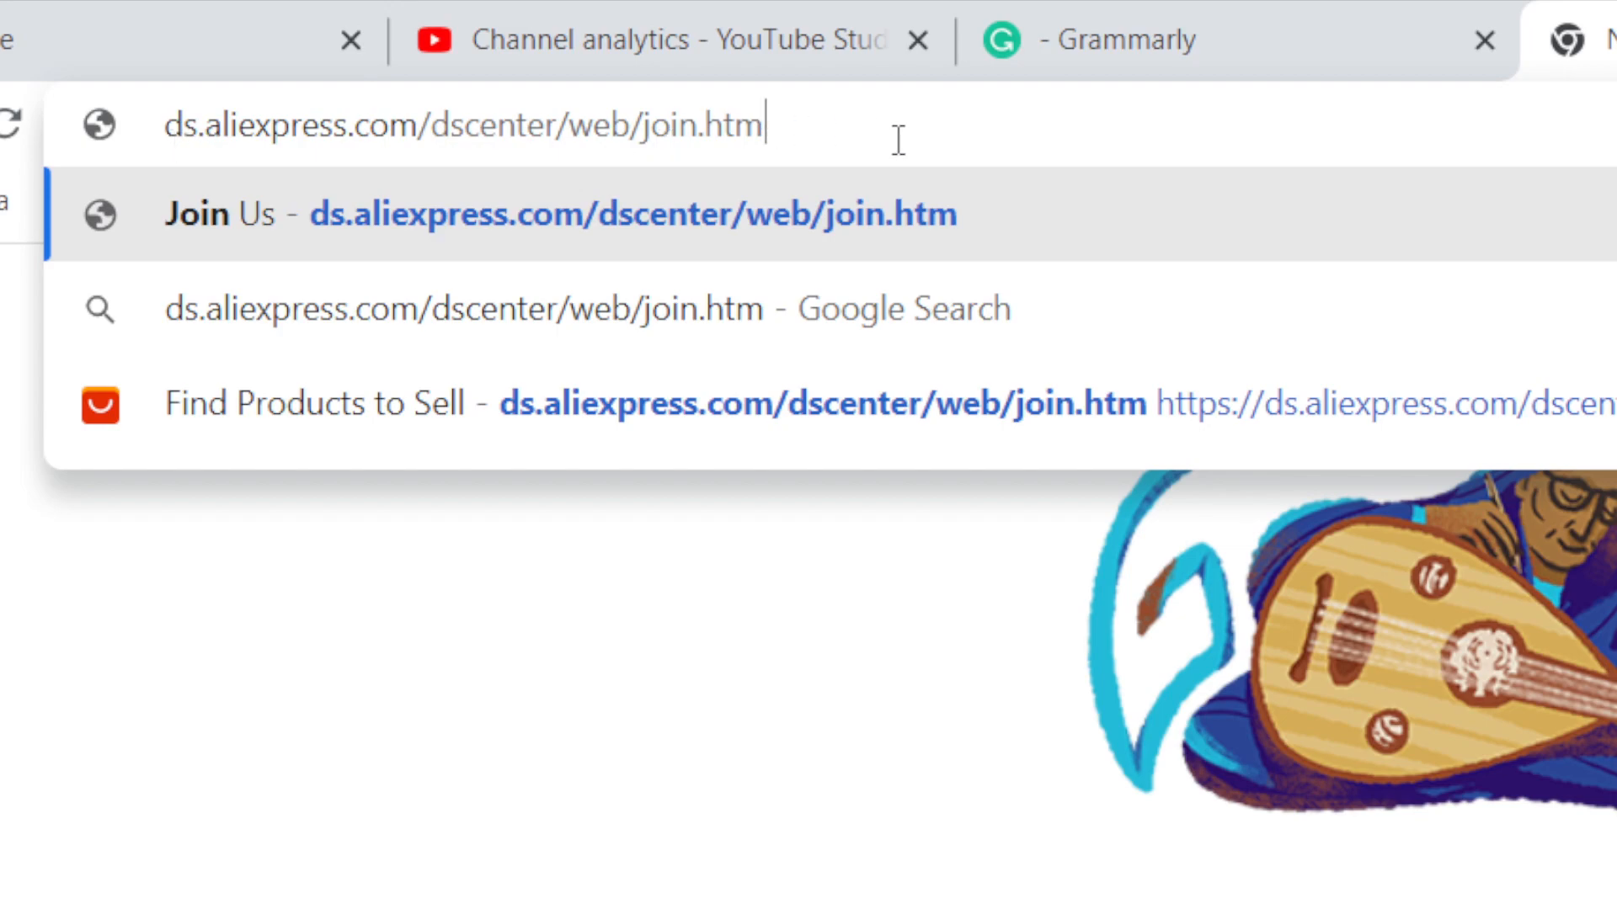
mouse_move(949, 143)
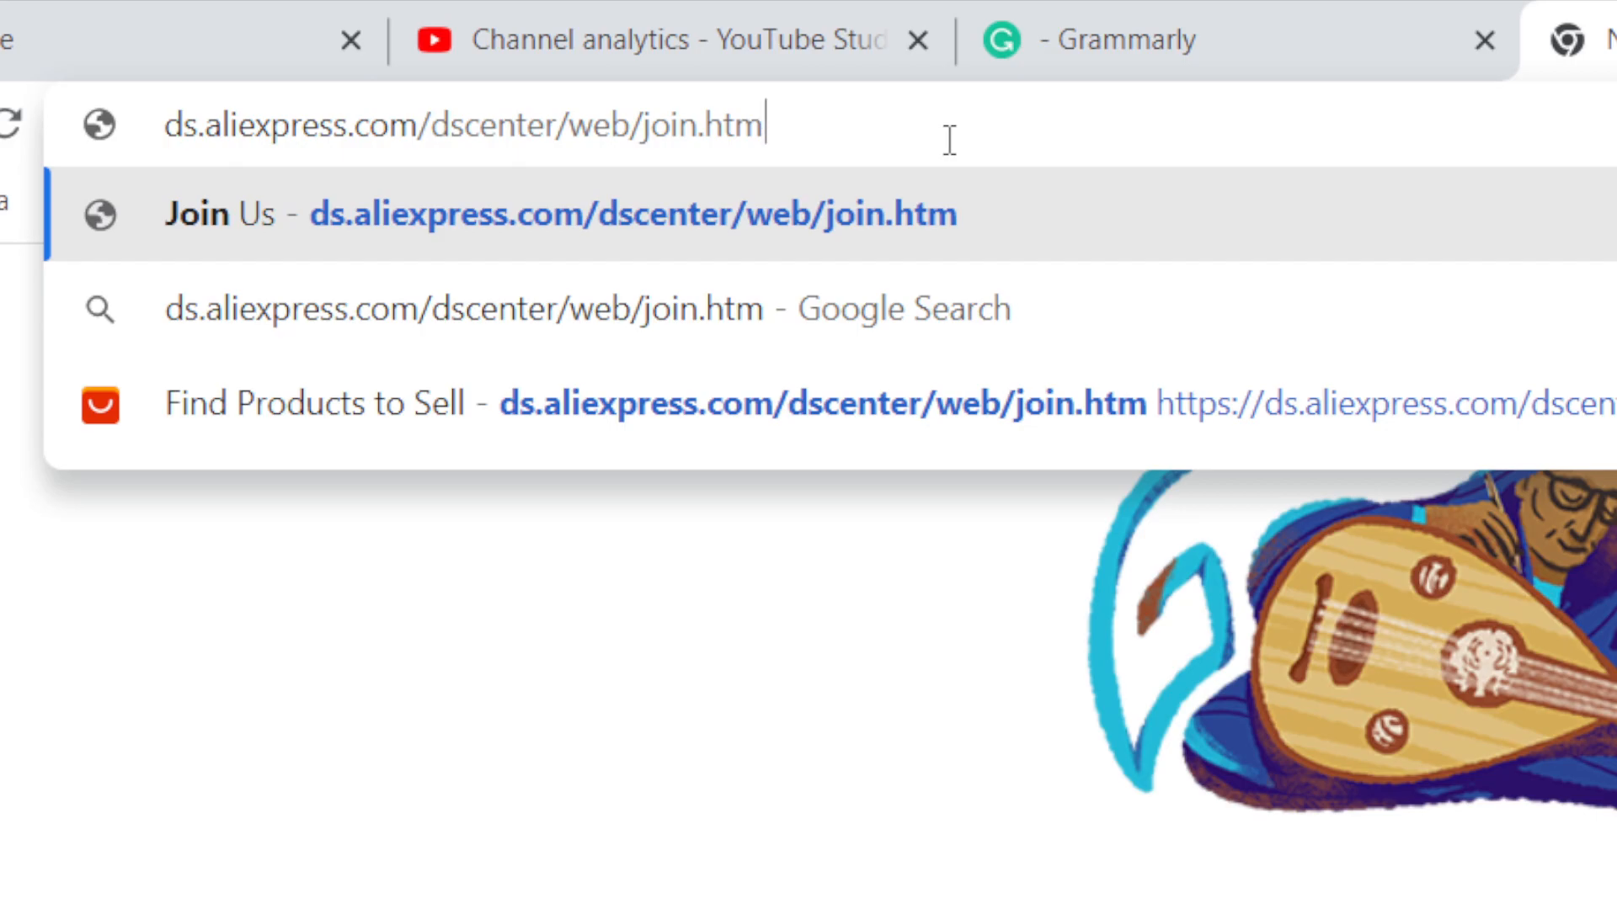
mouse_move(262, 144)
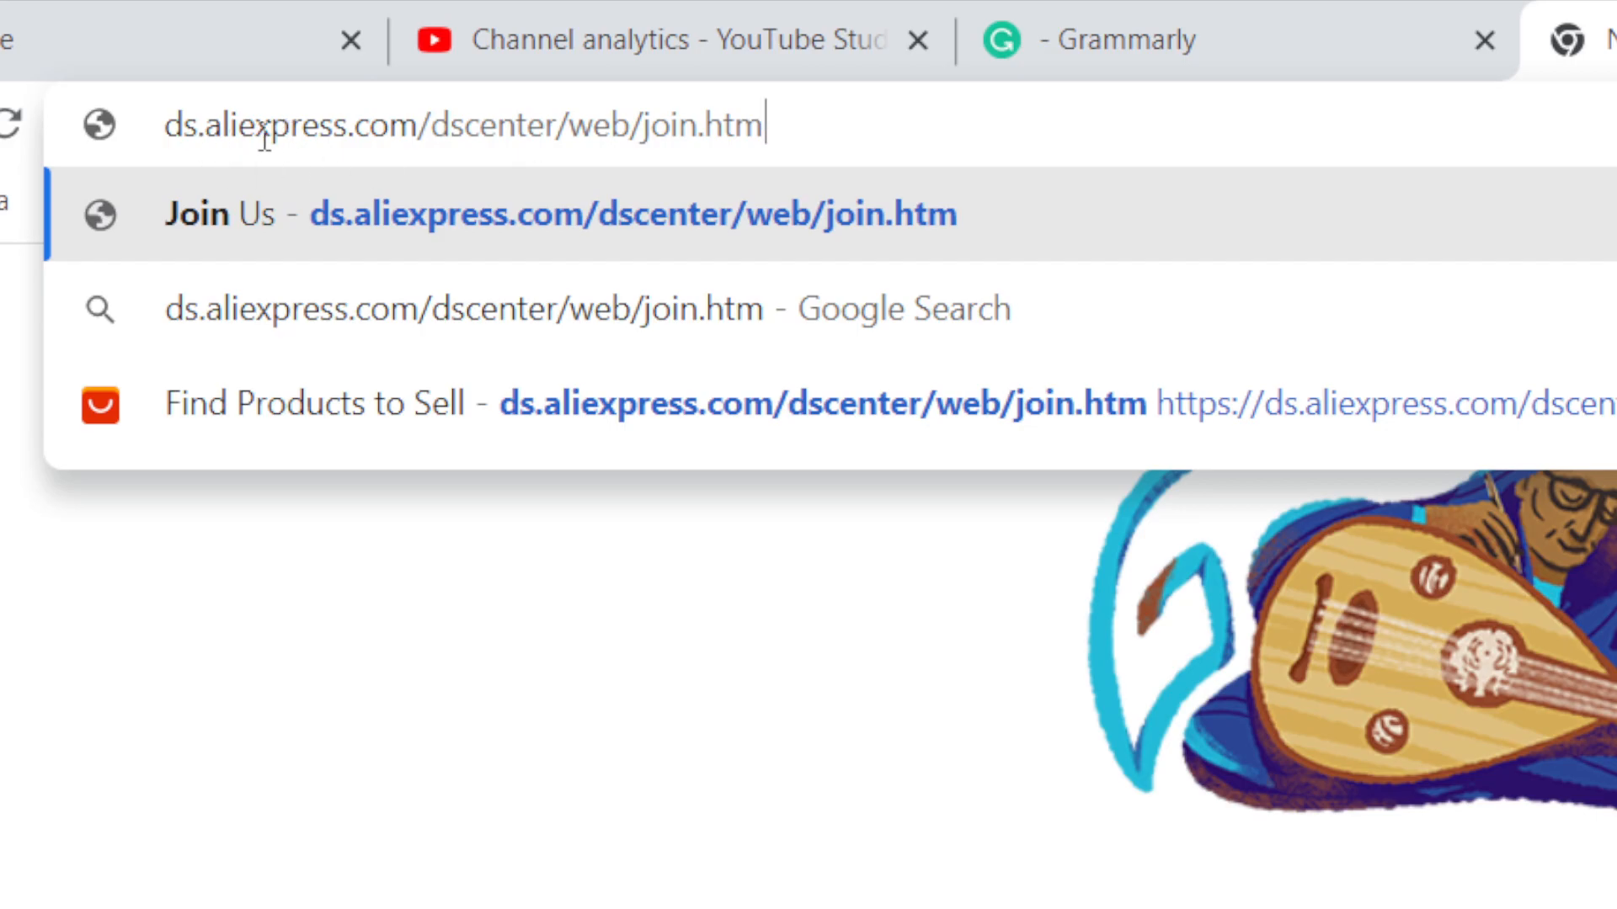
Step: Load ds.aliexpress.com/dscenter/web/join.htm in the new tab
key(Enter)
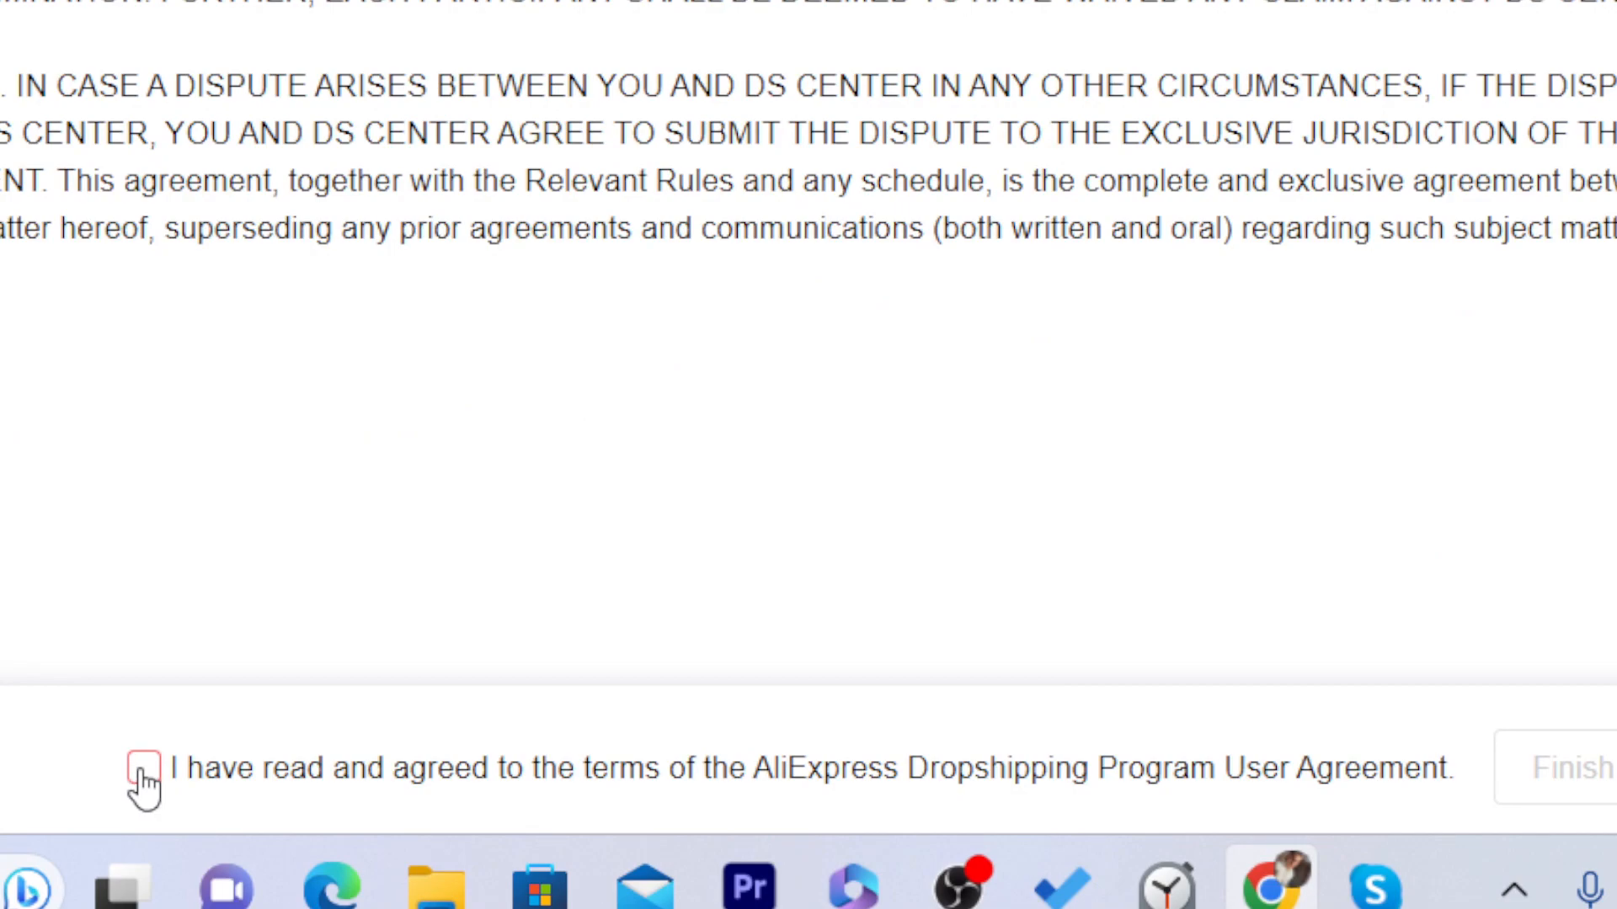
Step: Tick 'I have read and agreed' on the Dropshipping Program agreement and click Finish
click(144, 771)
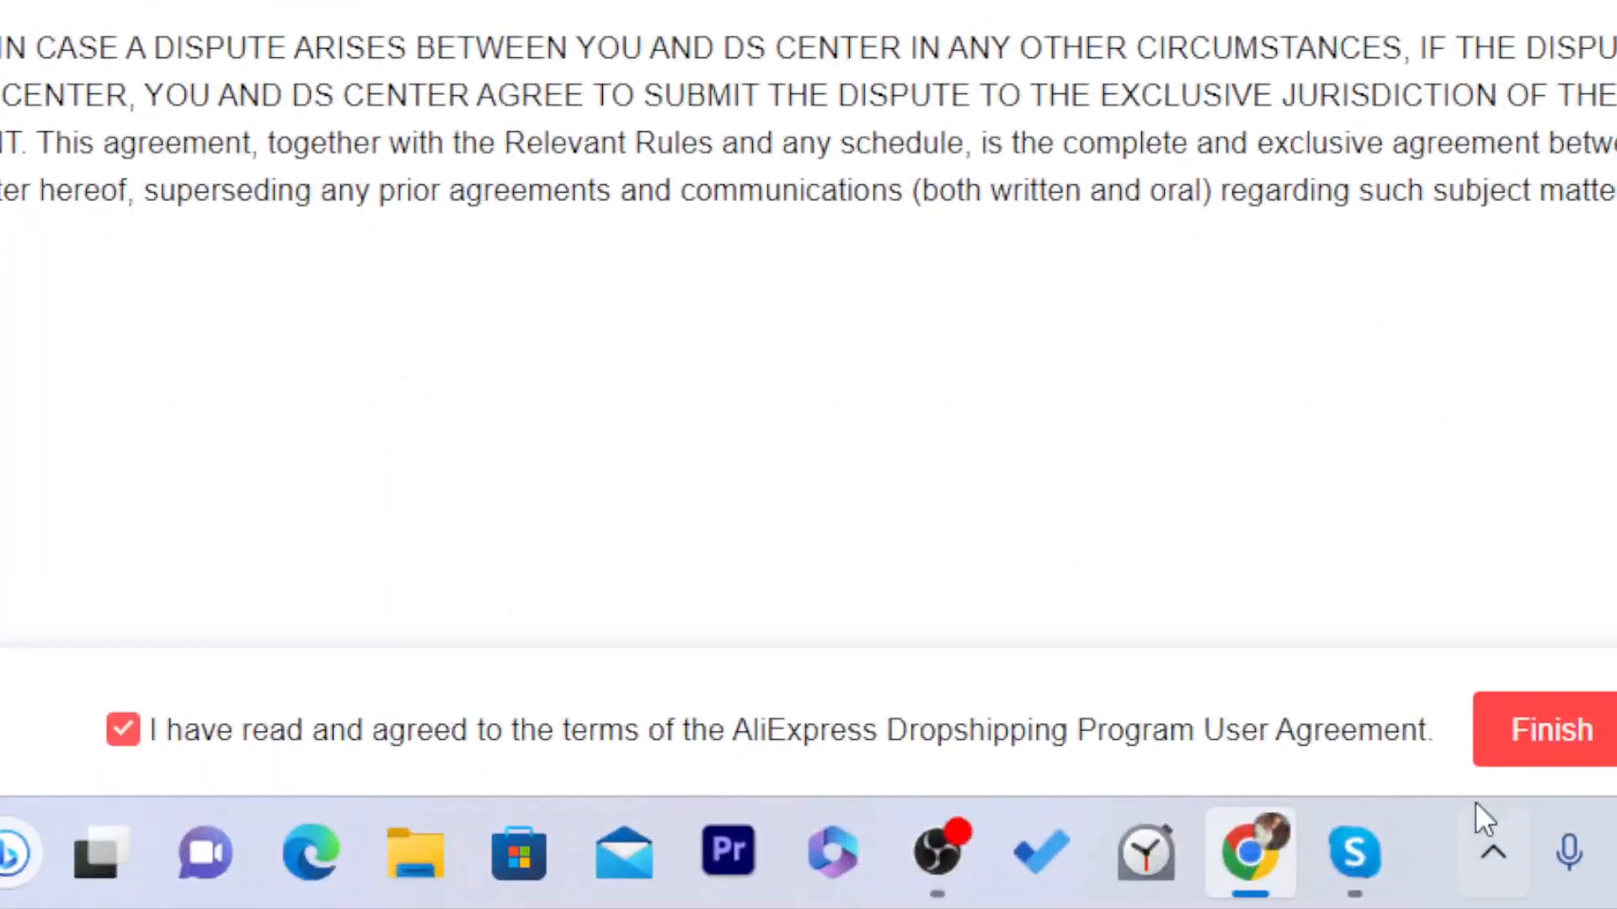
click(1553, 731)
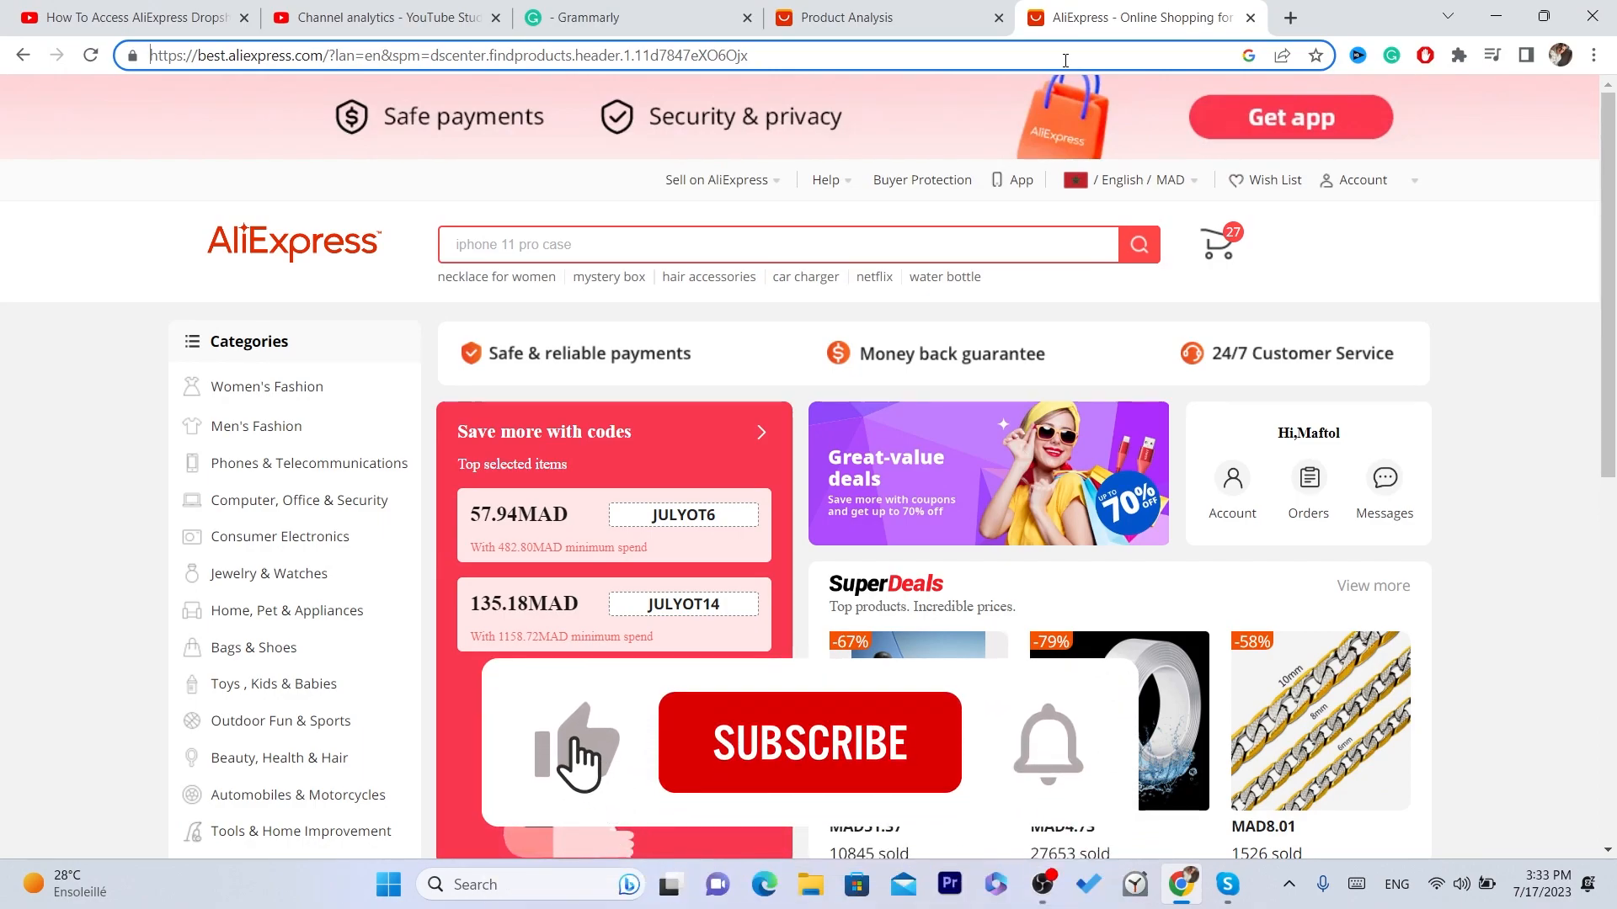
click(810, 743)
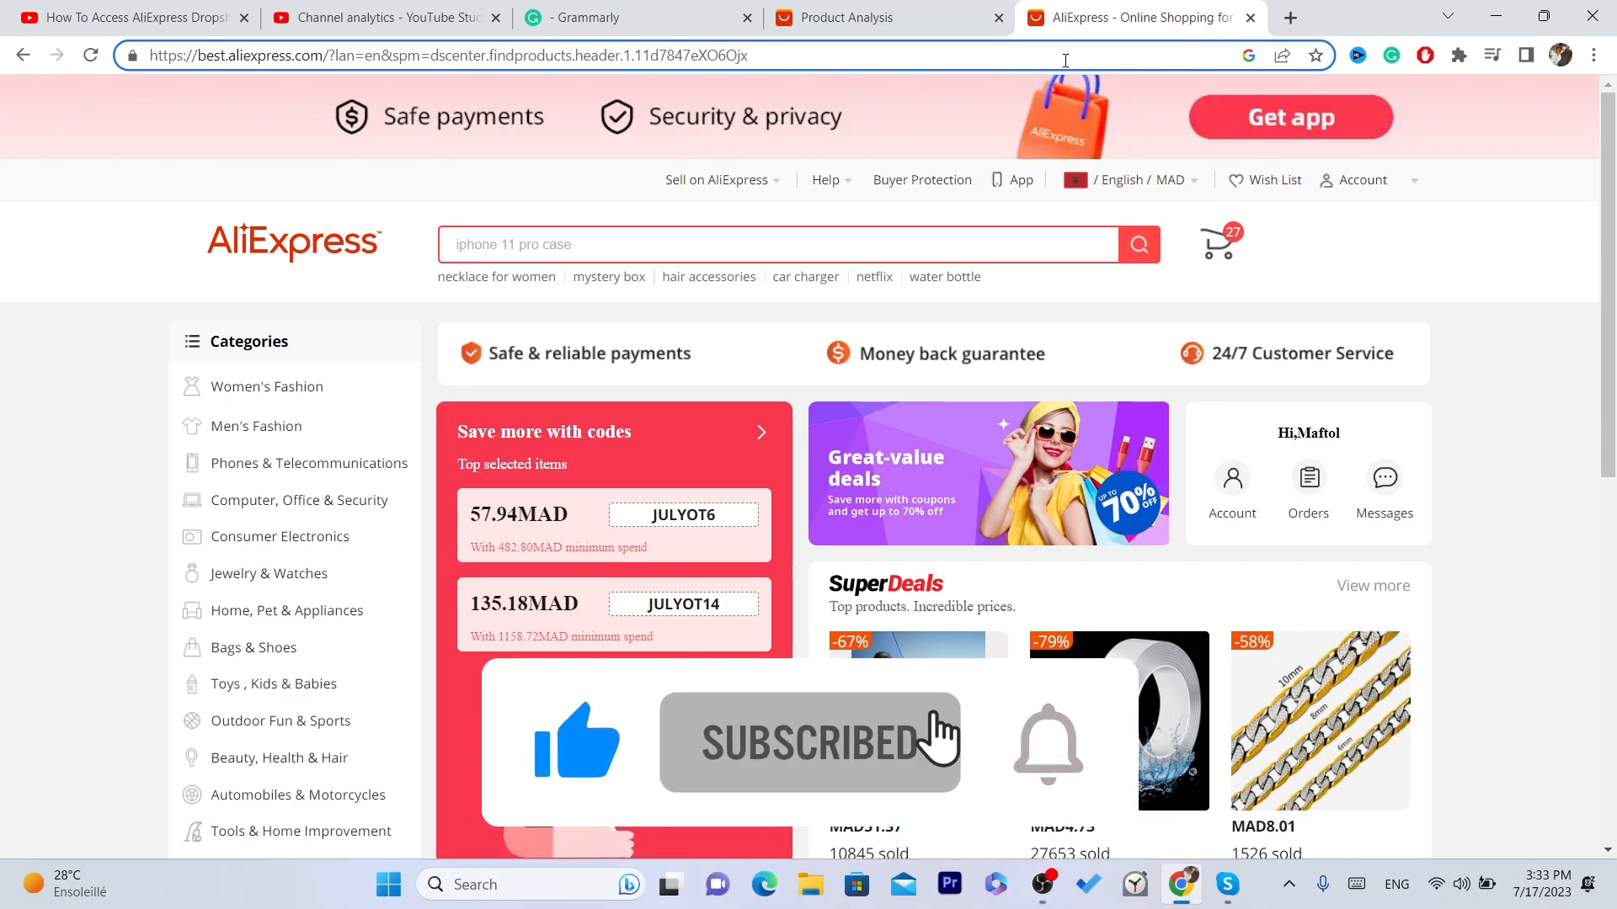